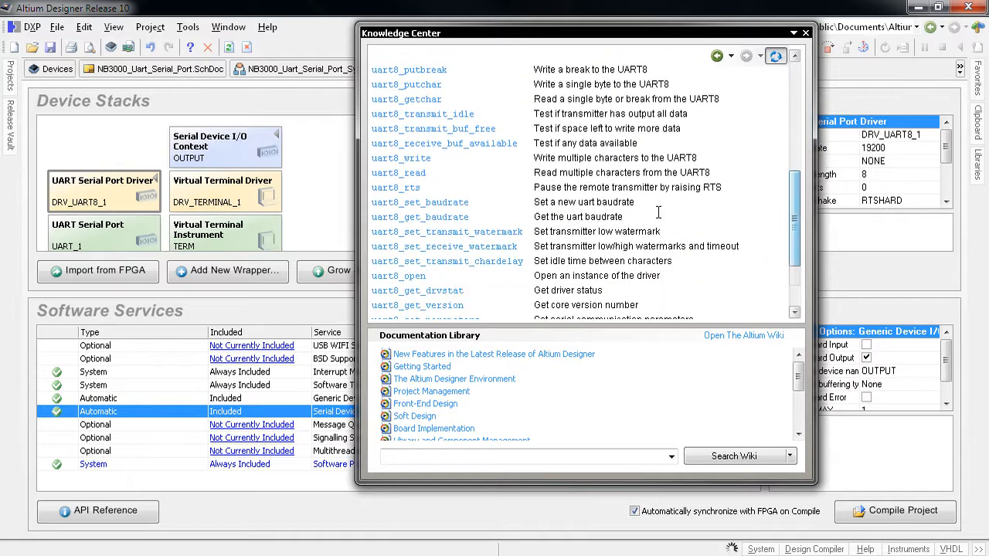
- Close the Knowledge Center and open PCB_Stroboscope.PcbDoc from the Projects panel
left_click(406, 84)
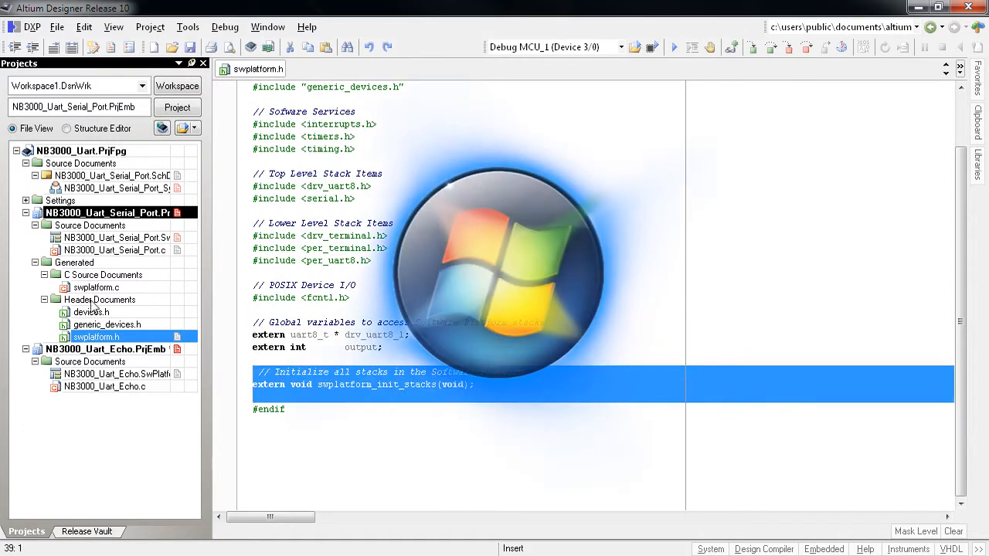
double_click(96, 287)
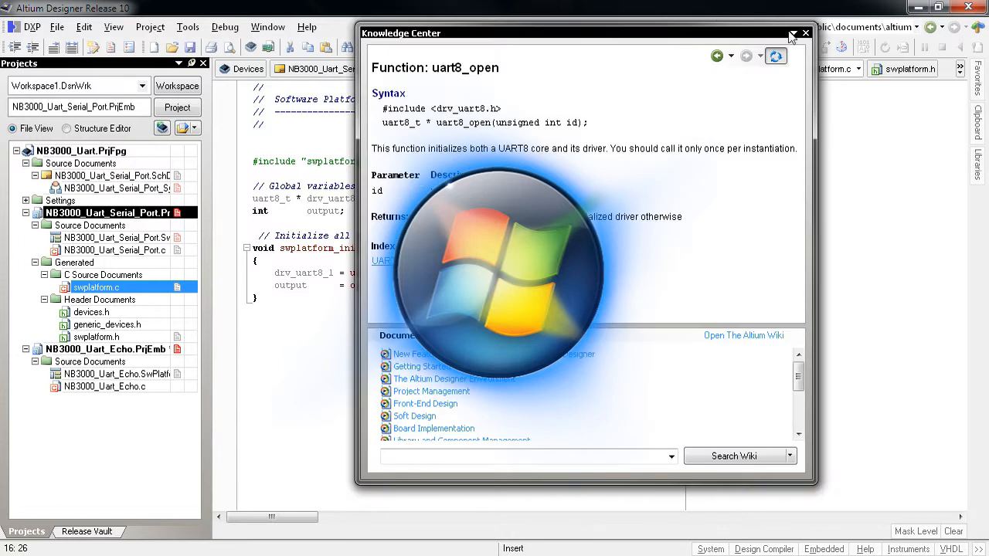
left_click(806, 33)
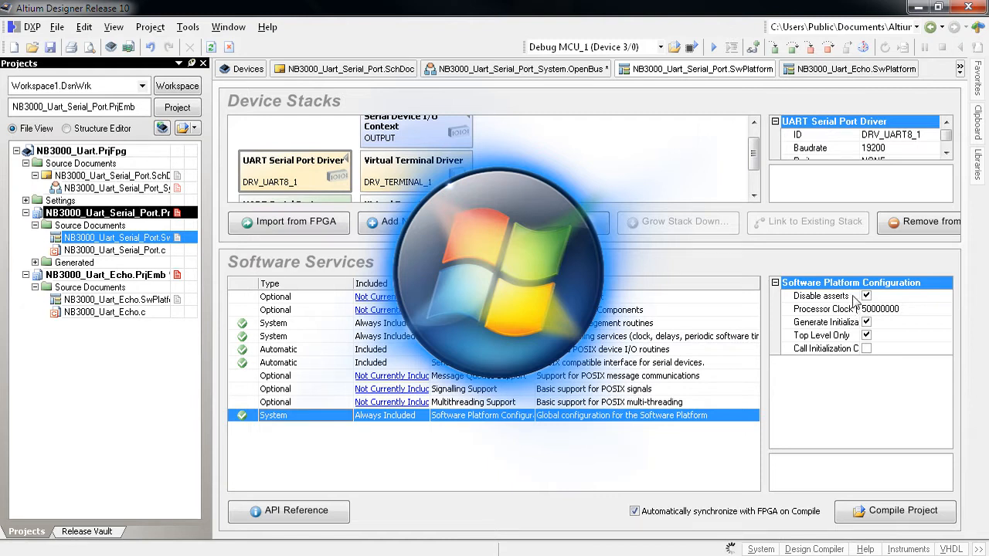
left_click(755, 308)
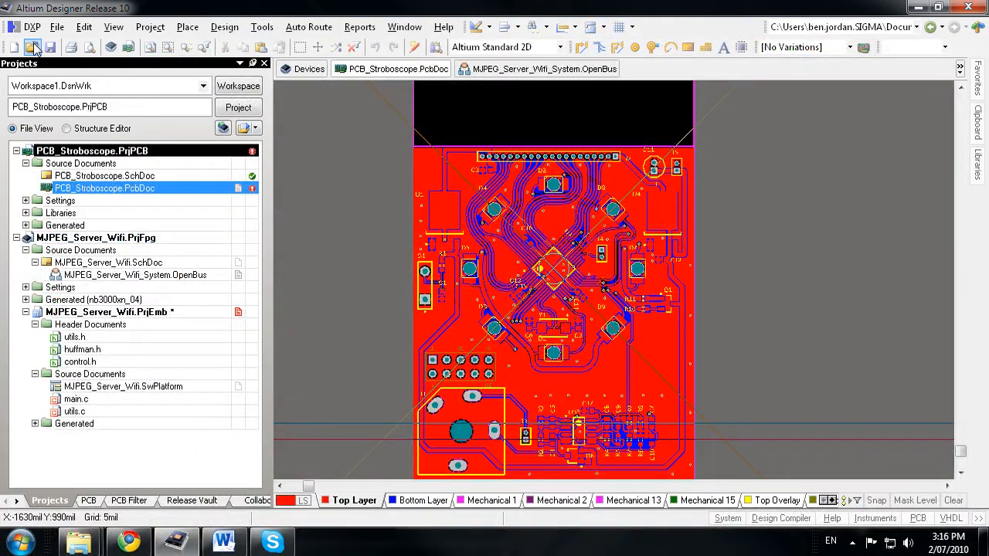
left_click(32, 47)
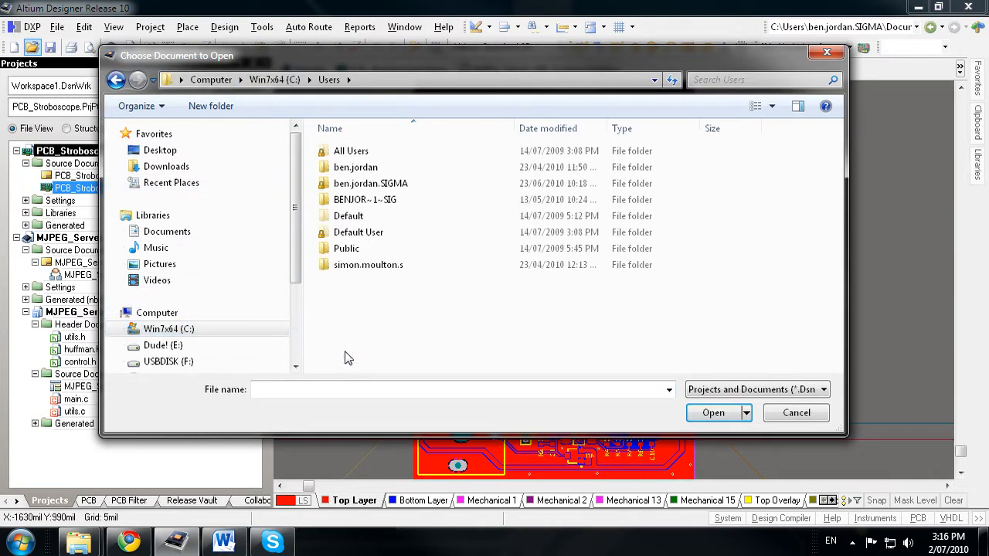
double_click(347, 248)
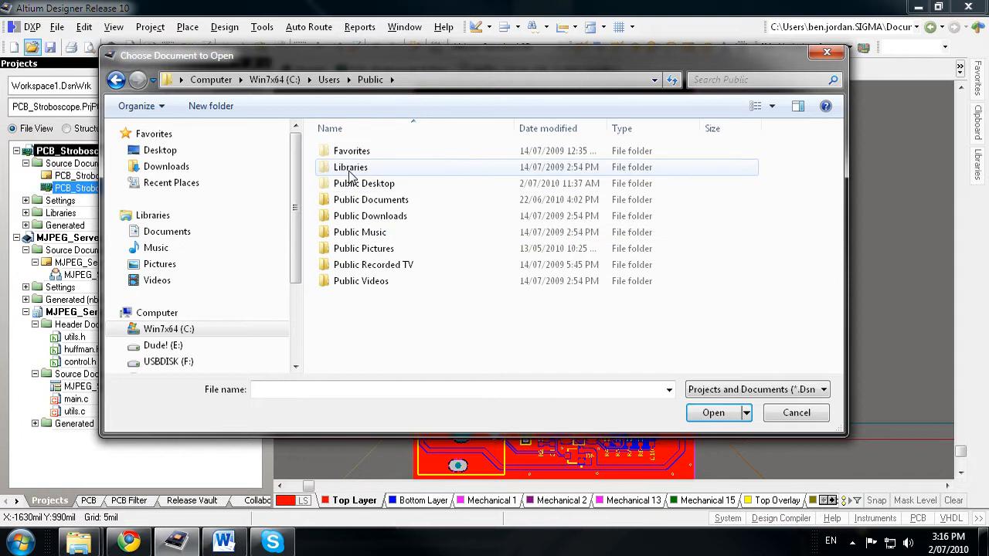
double_click(371, 199)
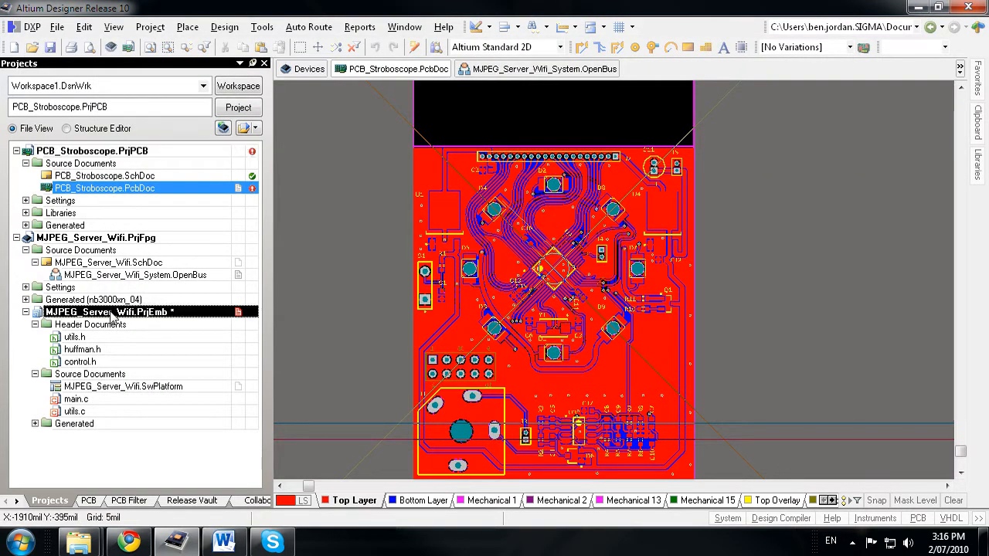
- View and close MJPEG_Server_Wifi.PrjEmb options, then bring the FPGA devices window forward via taskbar preview
double_click(105, 311)
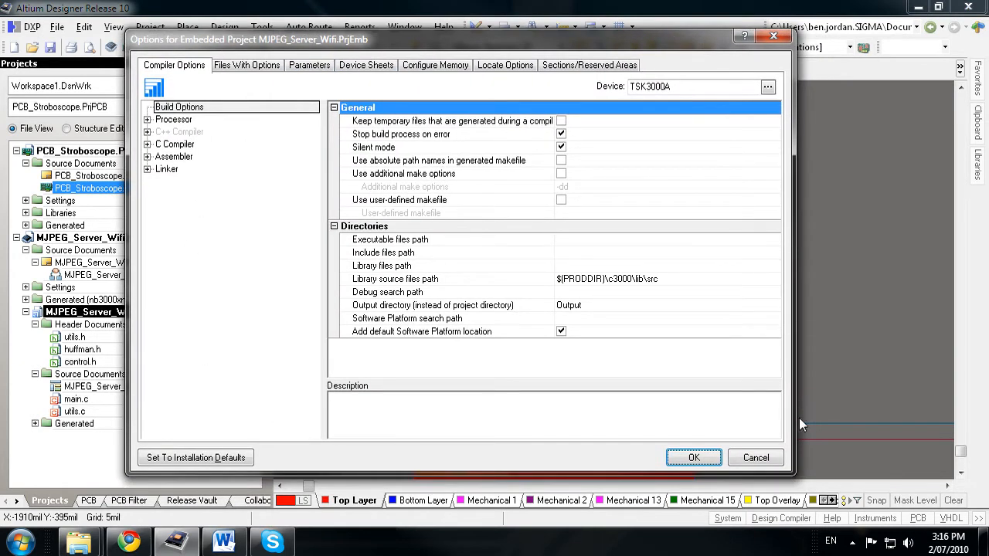
left_click(693, 457)
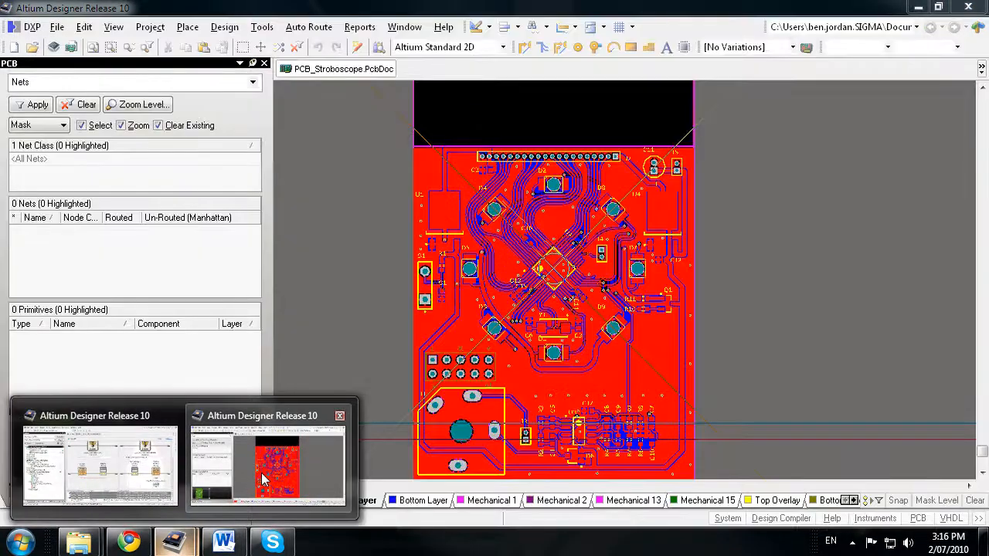
left_click(99, 463)
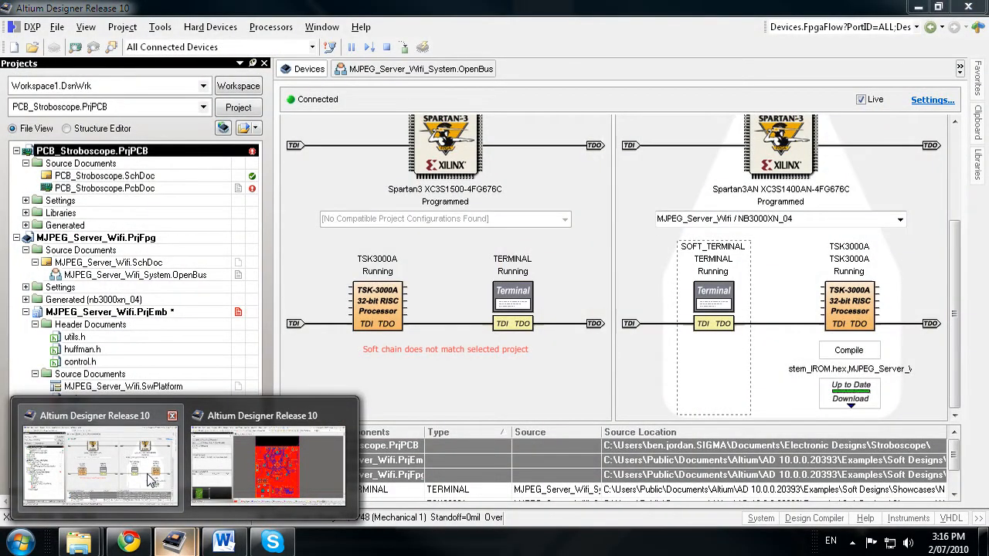